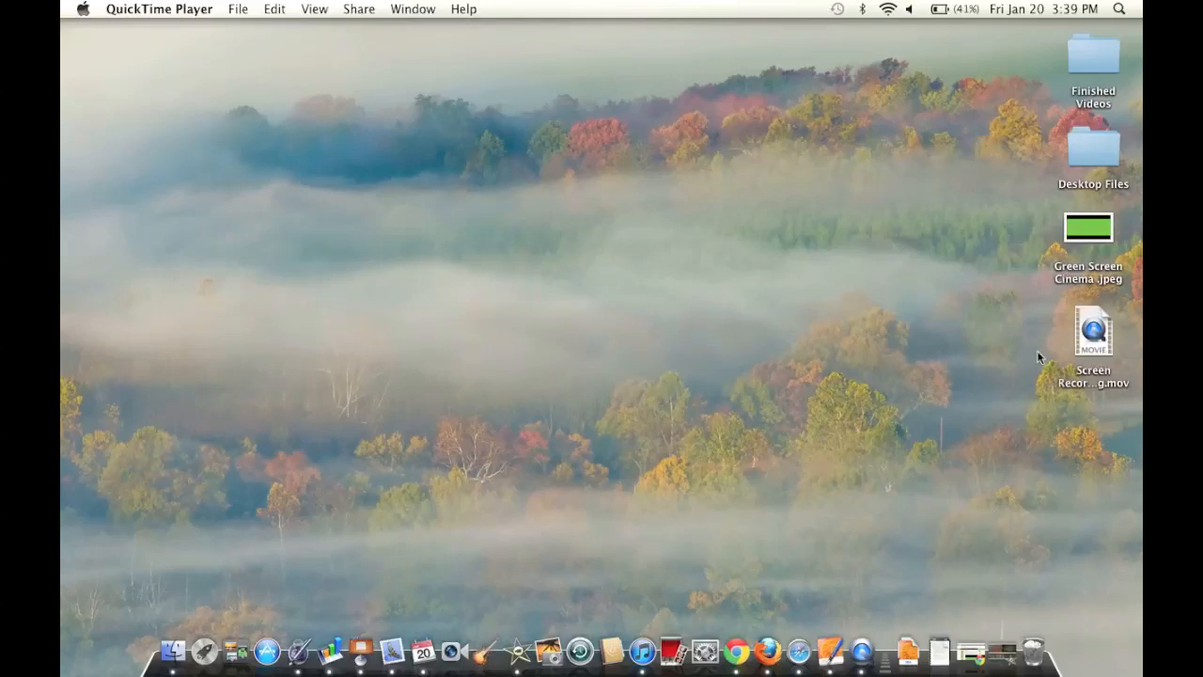
pyautogui.moveTo(893, 379)
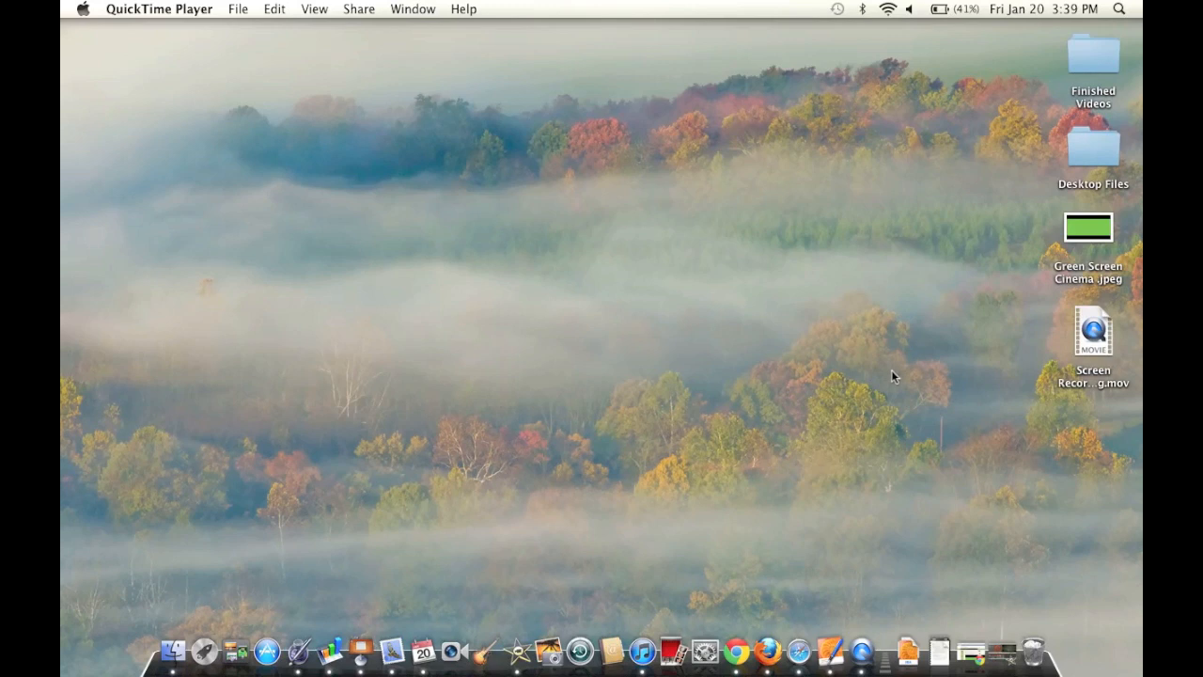
pyautogui.moveTo(1004, 661)
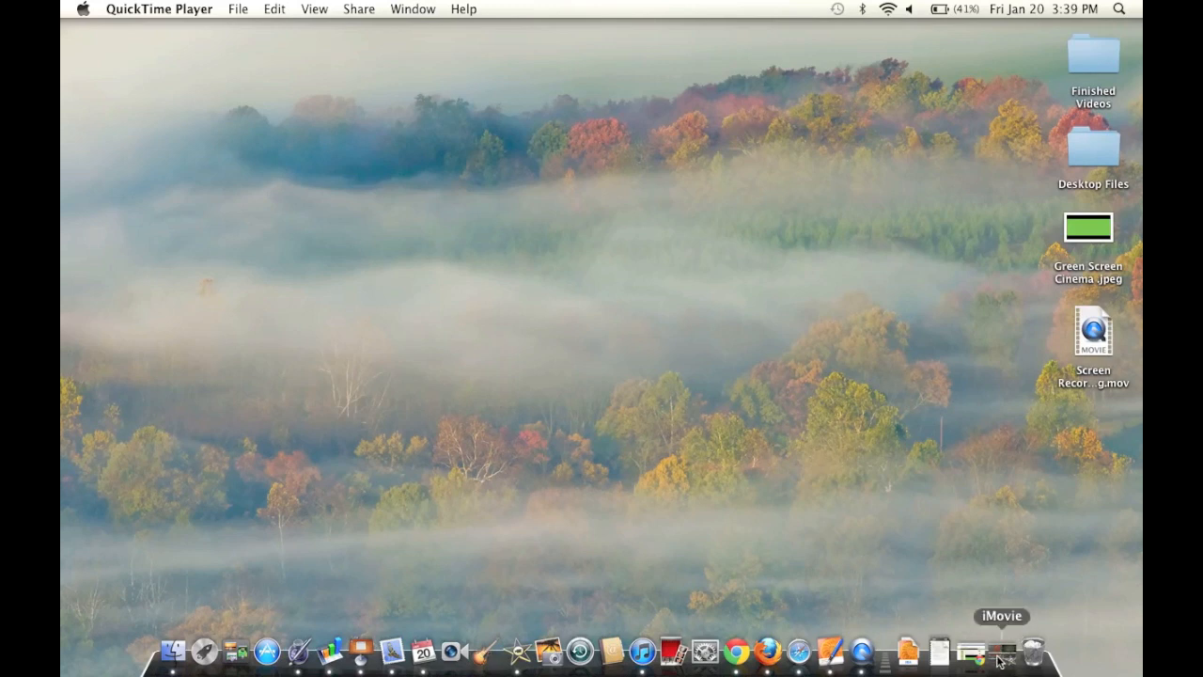
pyautogui.moveTo(958, 664)
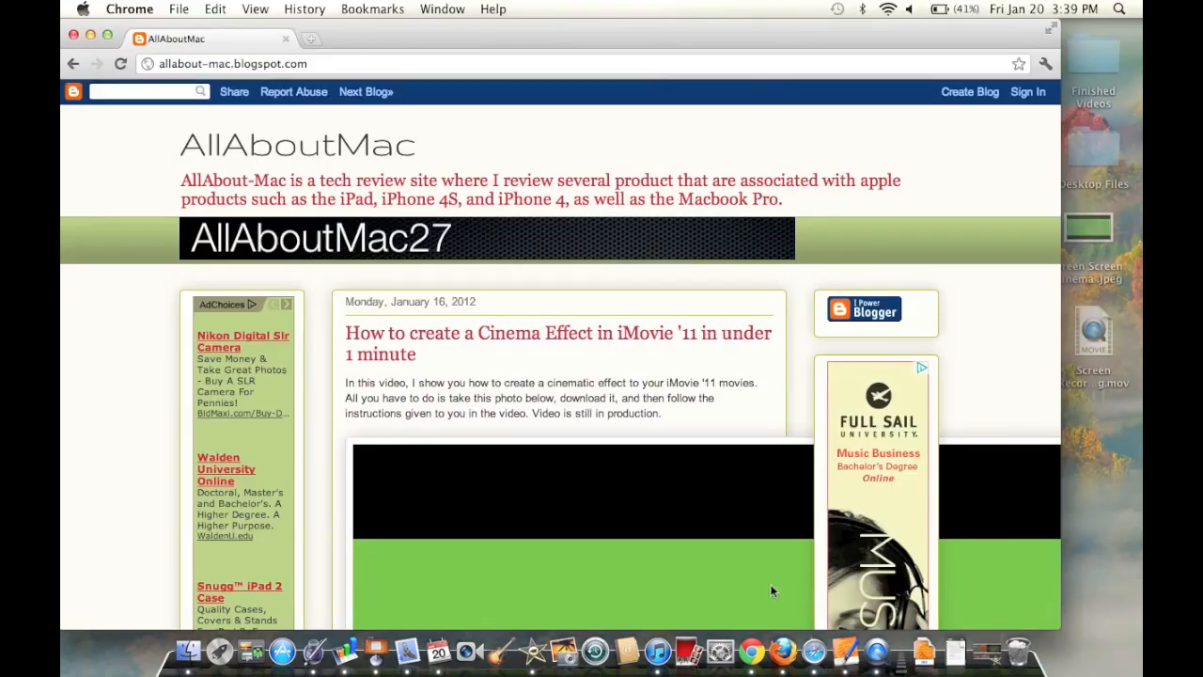
pyautogui.moveTo(531, 369)
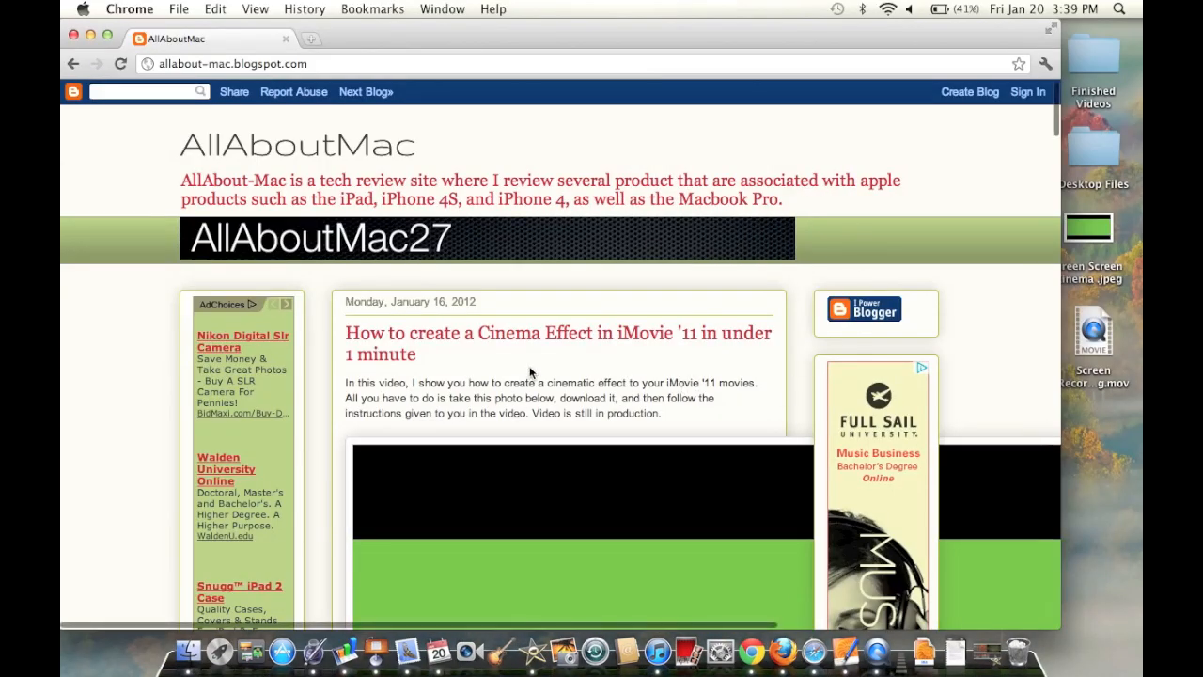
# Step: Scroll down the blog post to the green-screen cinema letterbox image
pyautogui.scroll(-3)
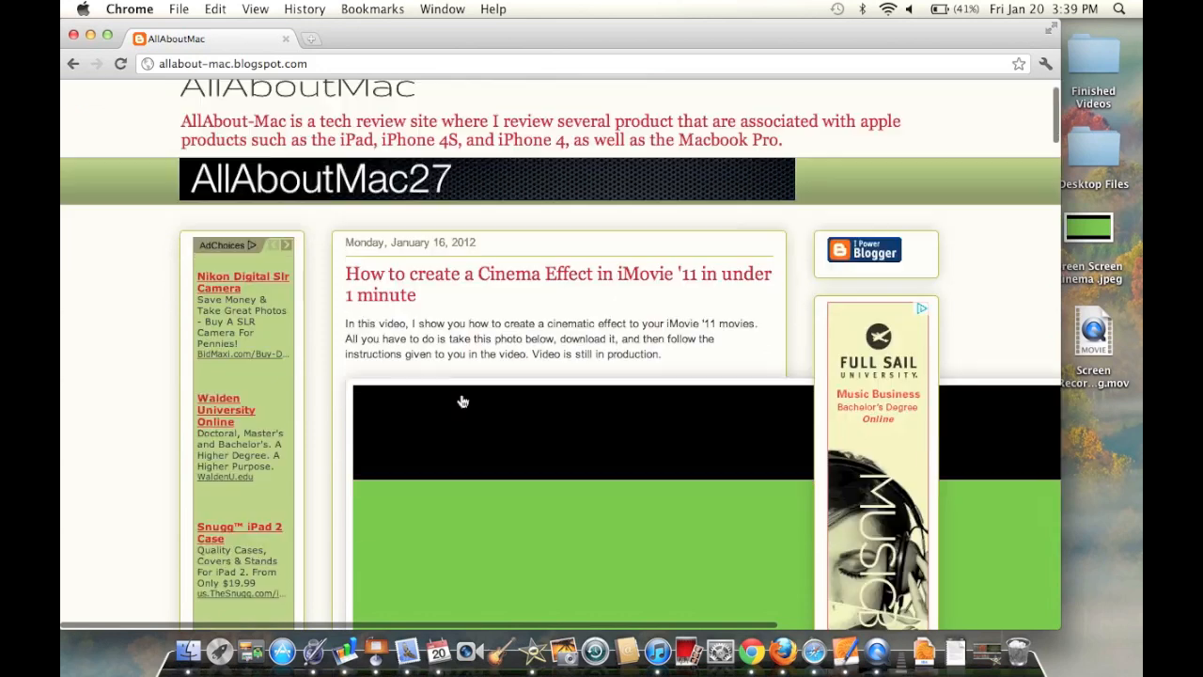
pyautogui.scroll(-3)
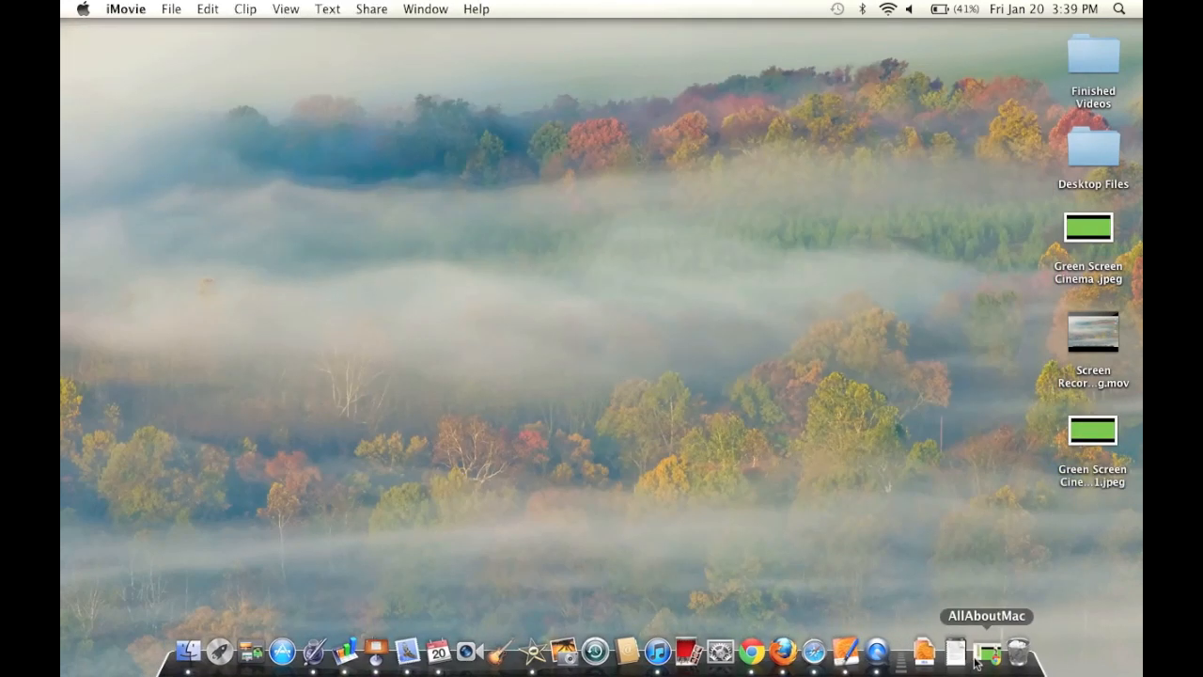
# Step: Bring iMovie with the nomnom project to the front from the Dock
pyautogui.click(983, 652)
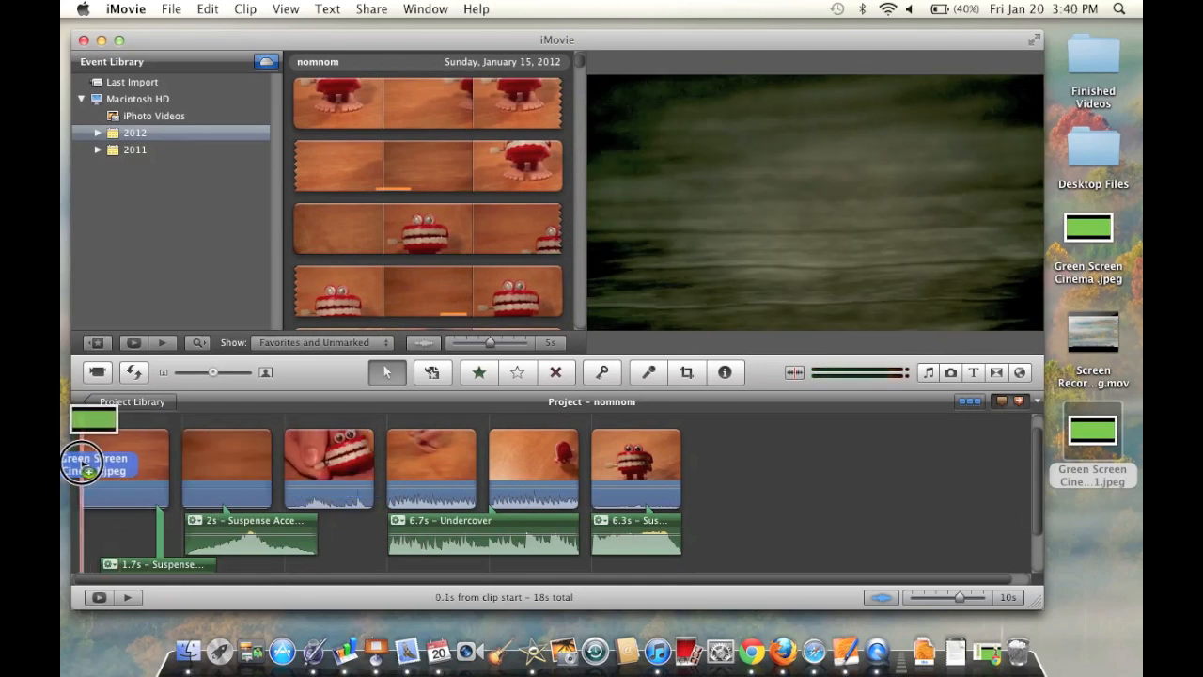
# Step: Drop Green Screen Cinema 1.jpeg as Green Screen and stretch it across all clips
pyautogui.click(90, 468)
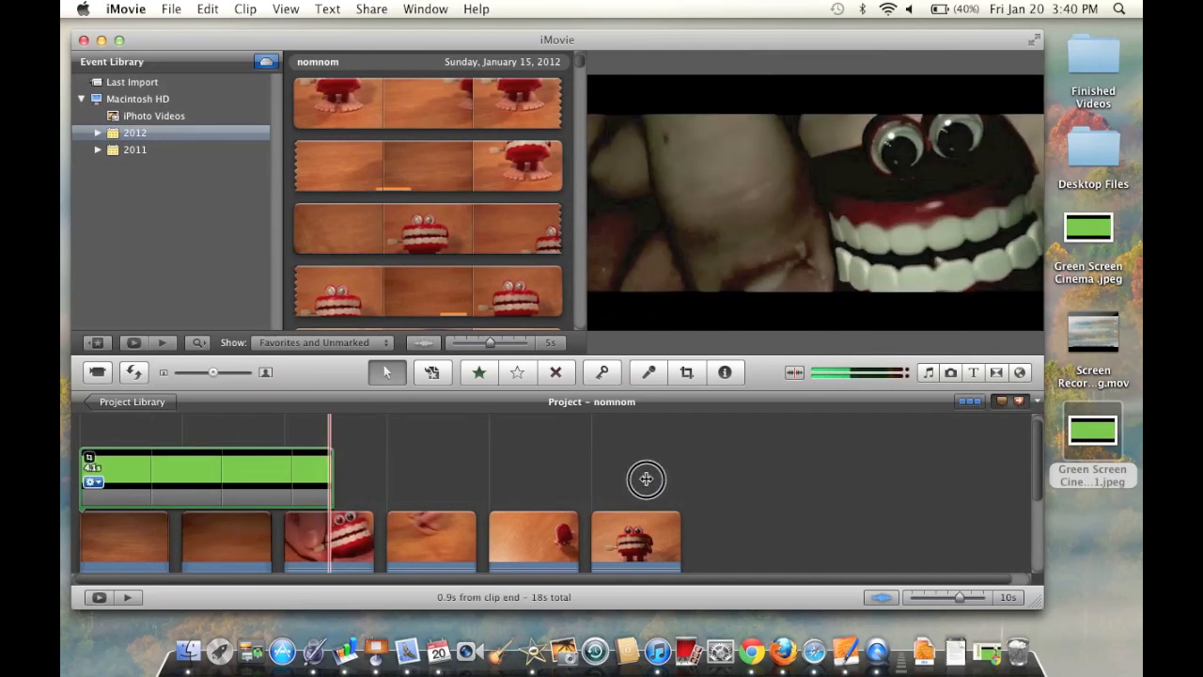
pyautogui.moveTo(646, 480); pyautogui.dragTo(693, 479)
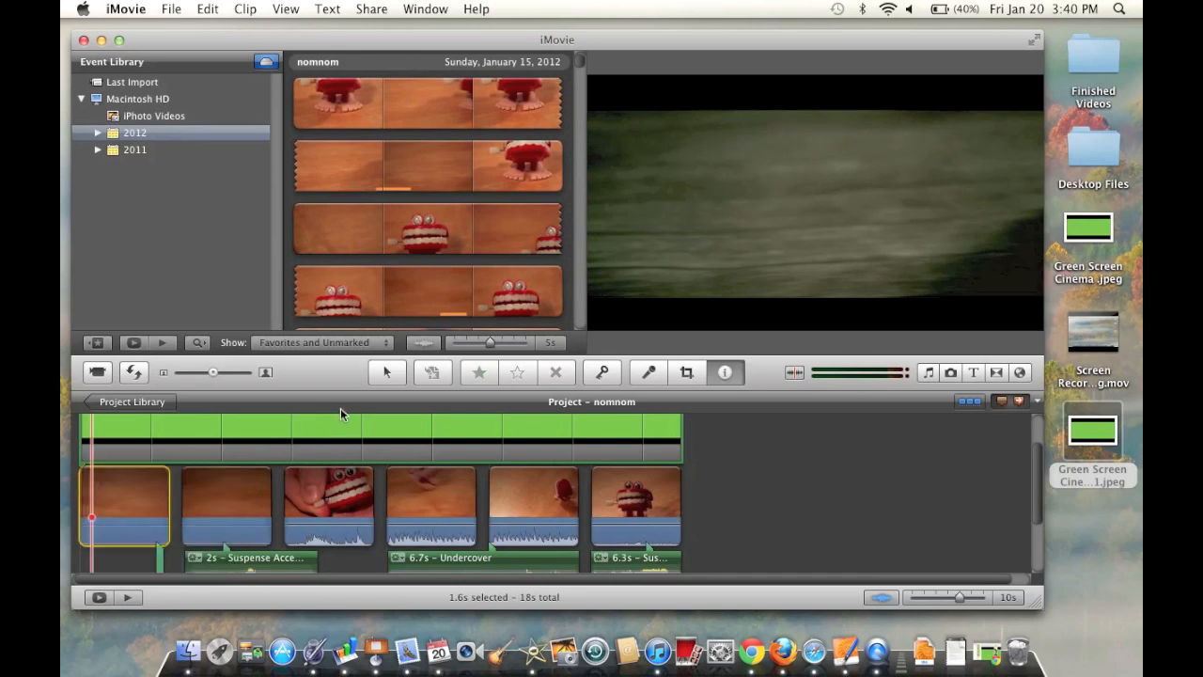
# Step: Apply the Sci-Fi video effect to the first and second nomnom clips
pyautogui.click(725, 372)
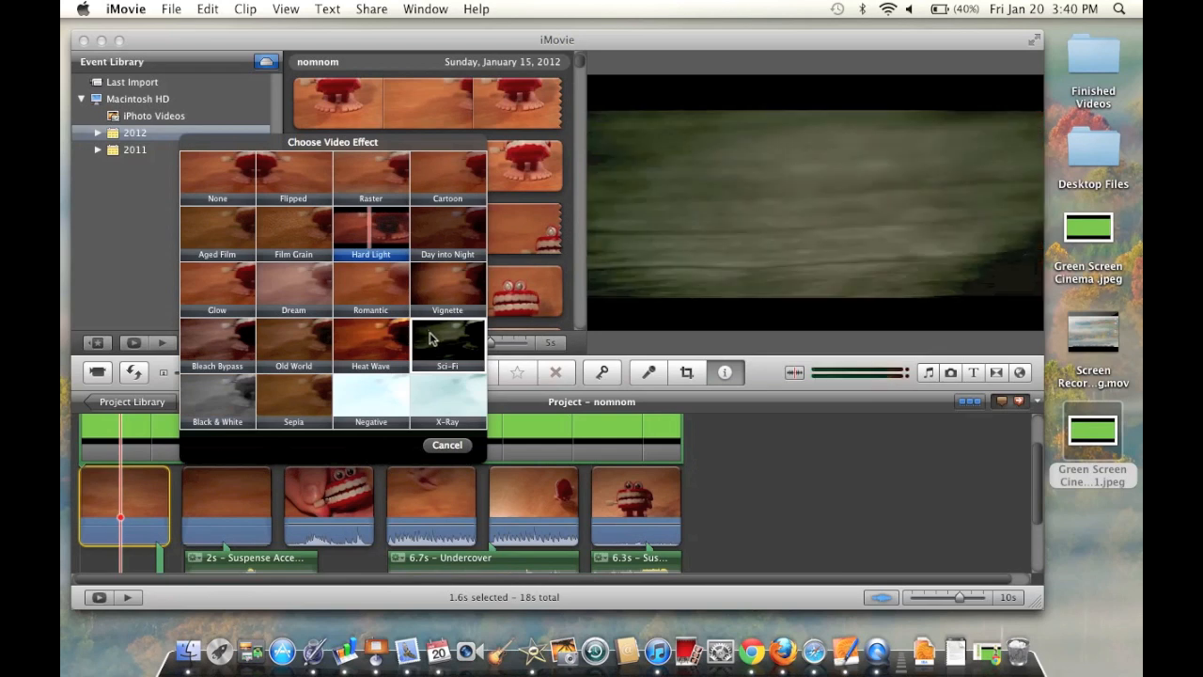
pyautogui.click(447, 345)
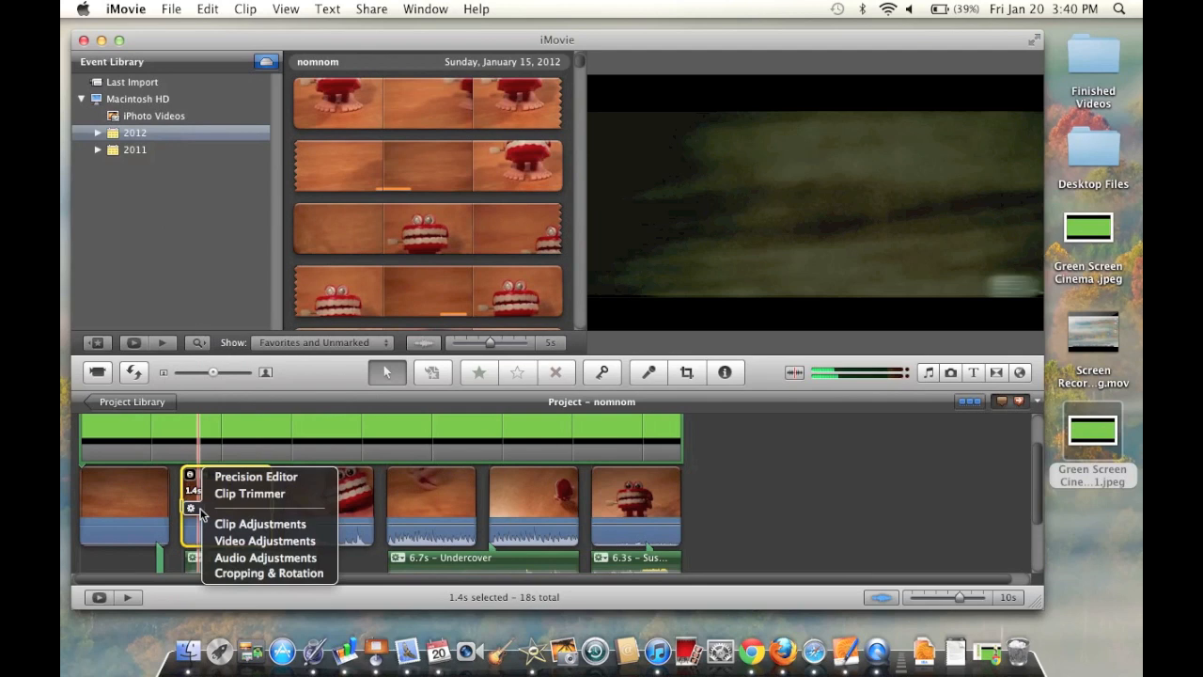
pyautogui.click(260, 524)
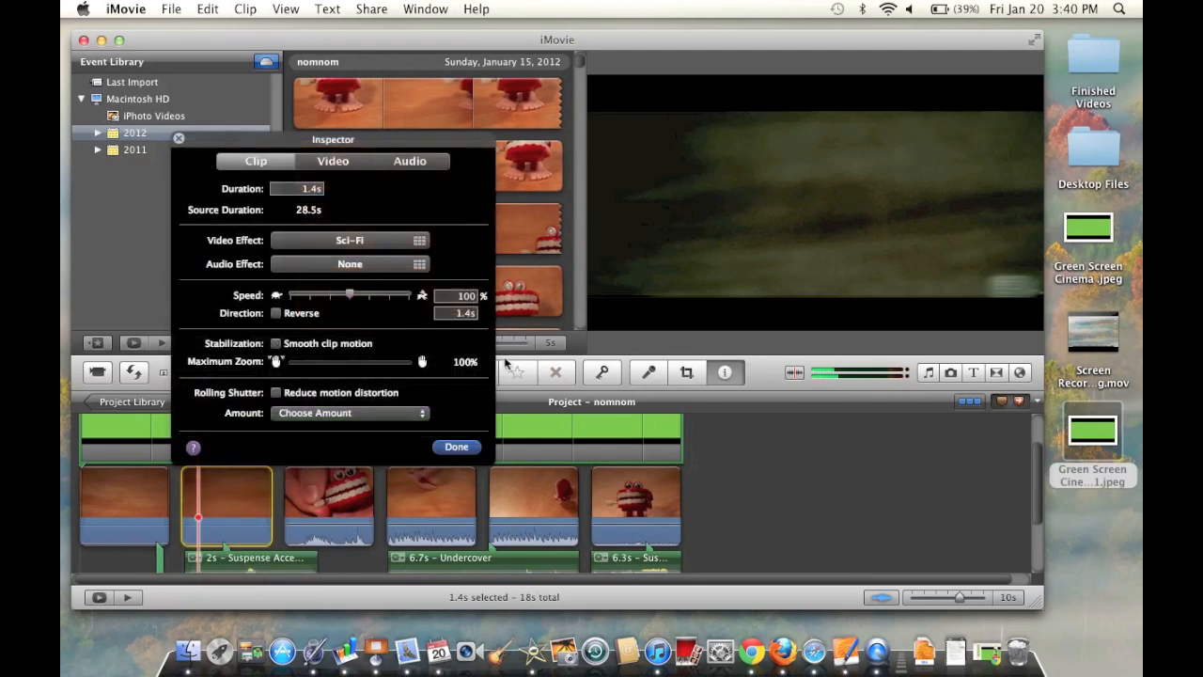
pyautogui.click(350, 241)
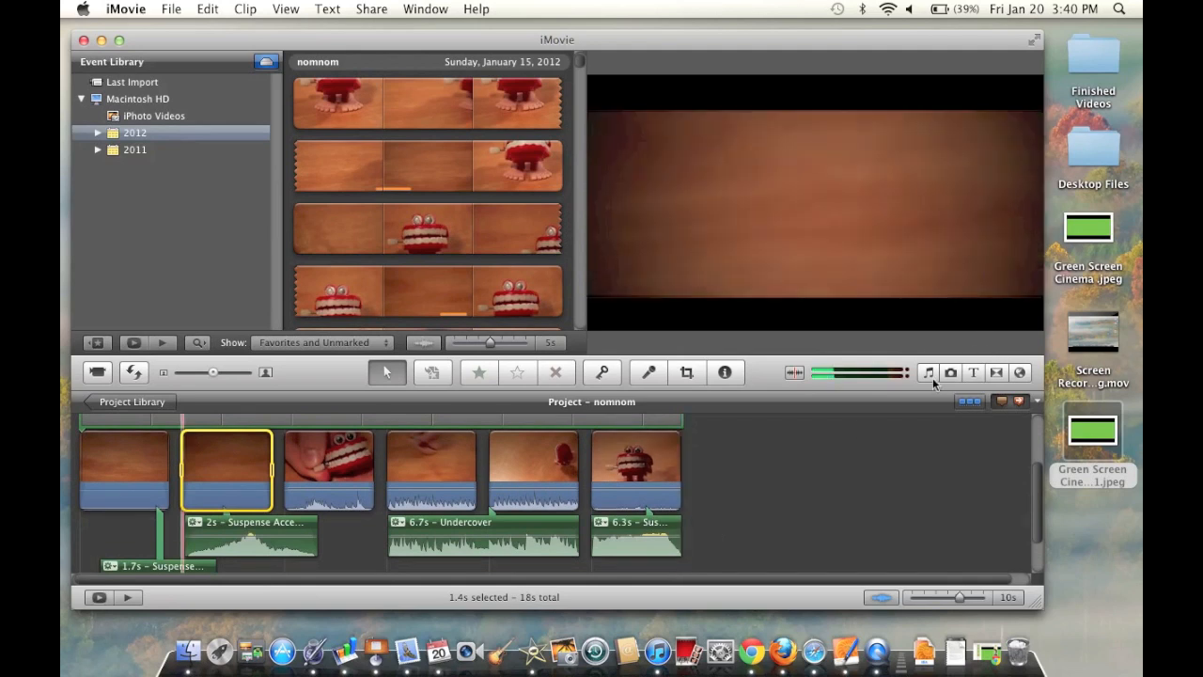
# Step: Open the sound library and browse the Animals and Foley sound effects
pyautogui.click(928, 372)
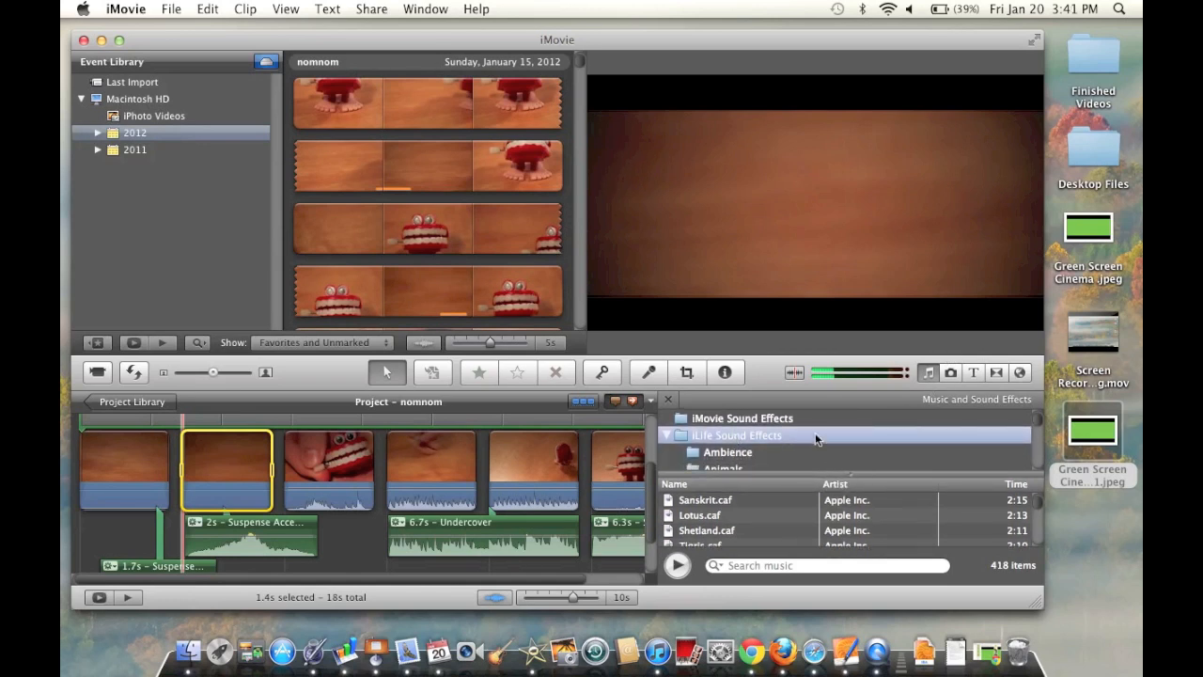
pyautogui.click(723, 436)
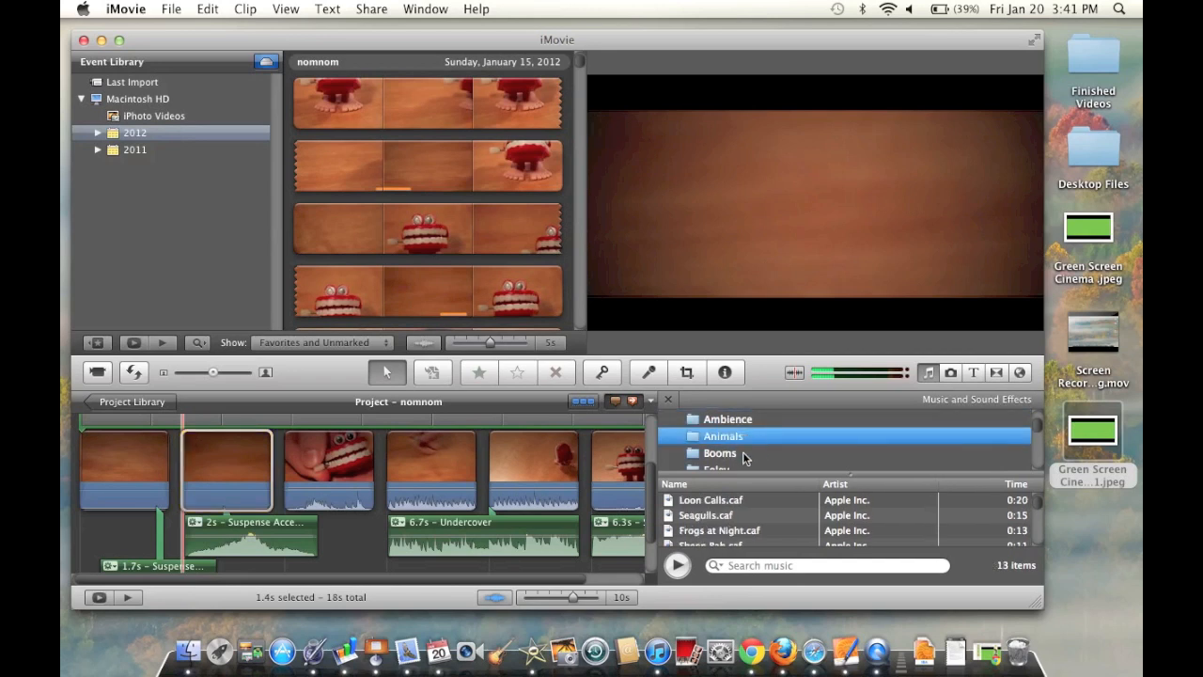
pyautogui.click(717, 458)
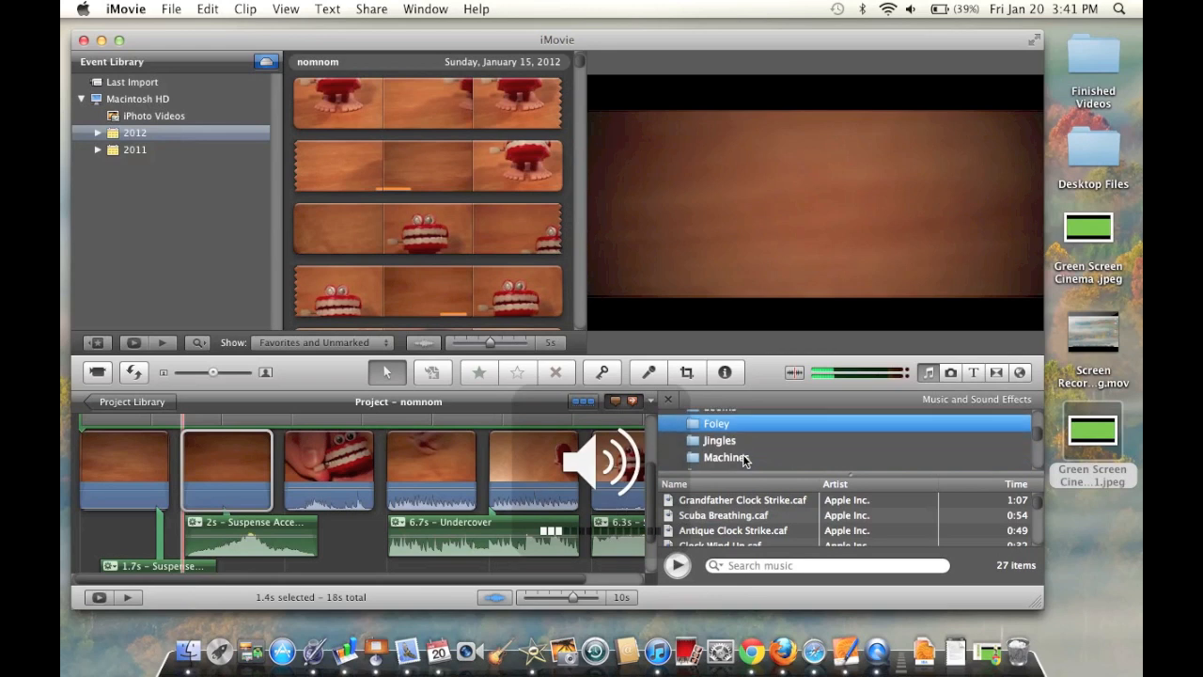
pyautogui.scroll(-3)
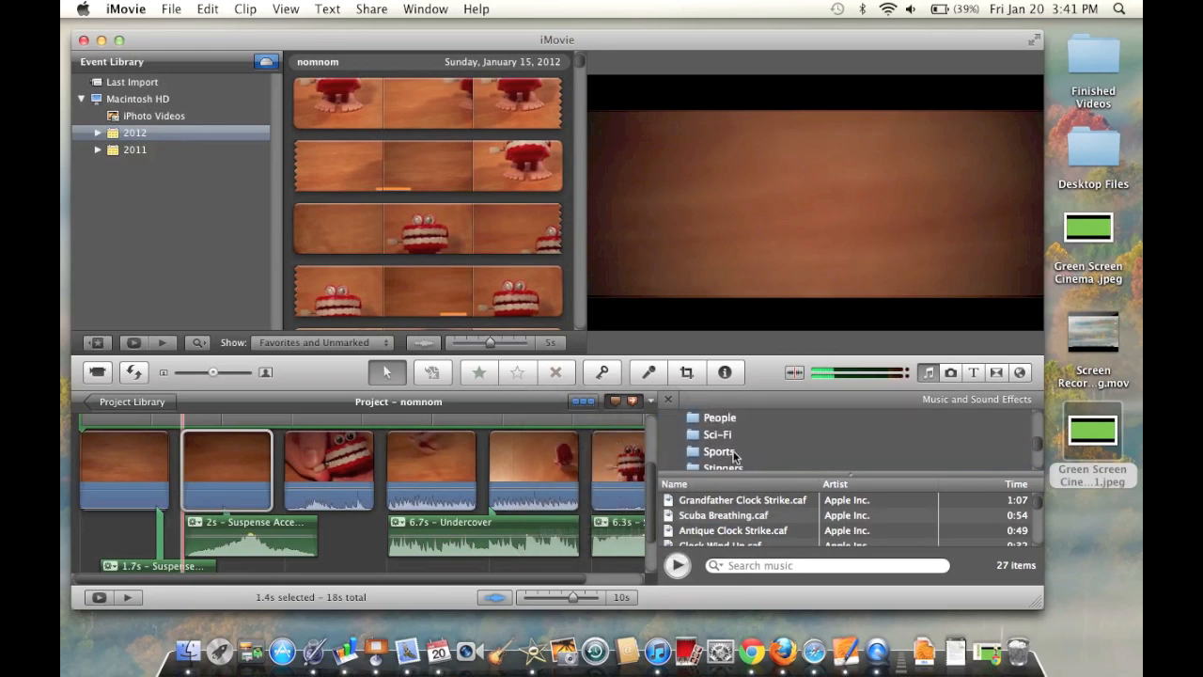
# Step: Browse Sports, then open Jingles and select the Off Broadway track
pyautogui.click(720, 434)
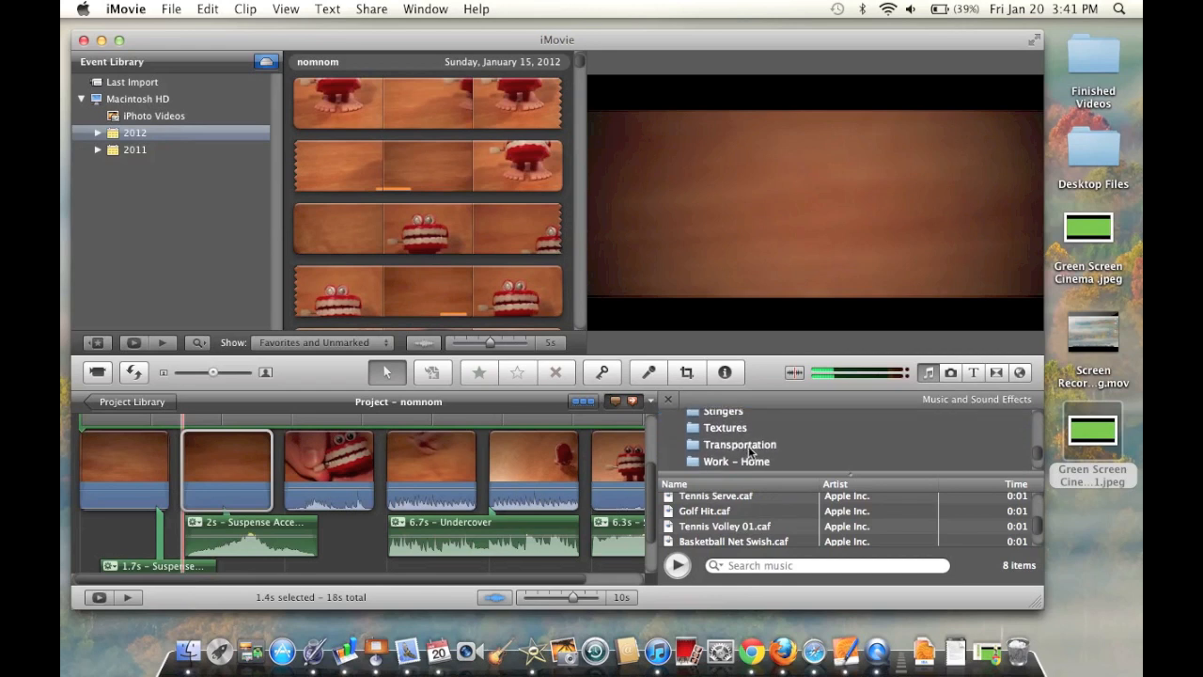
pyautogui.click(718, 436)
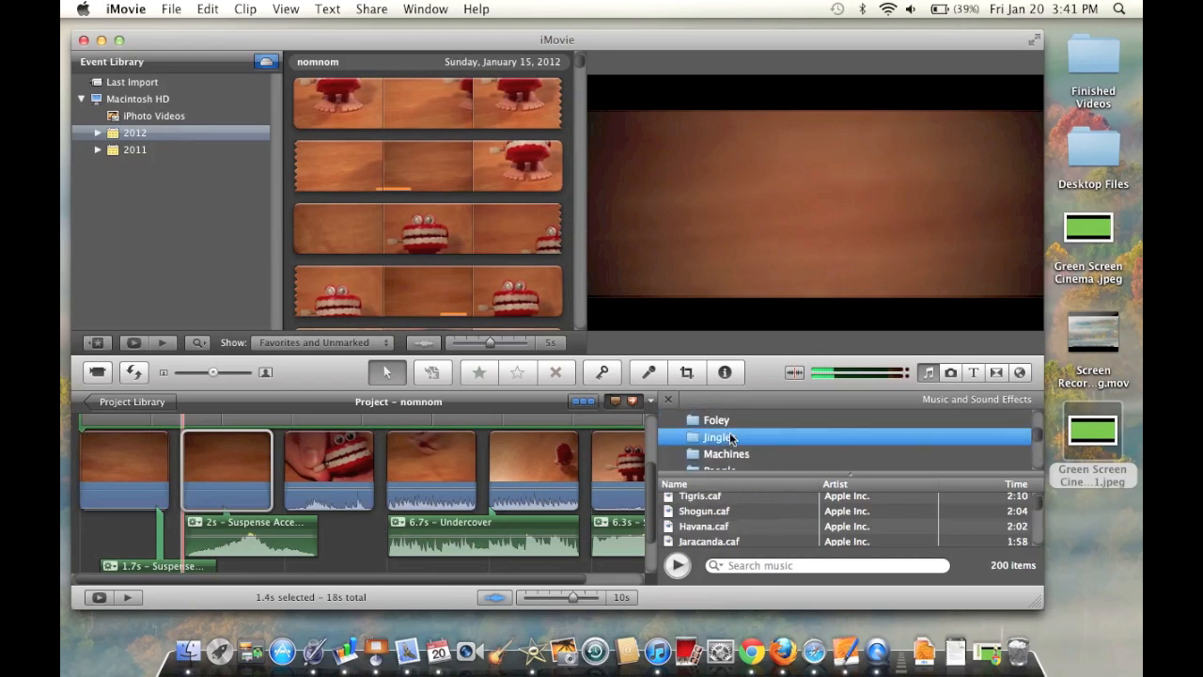
pyautogui.click(719, 437)
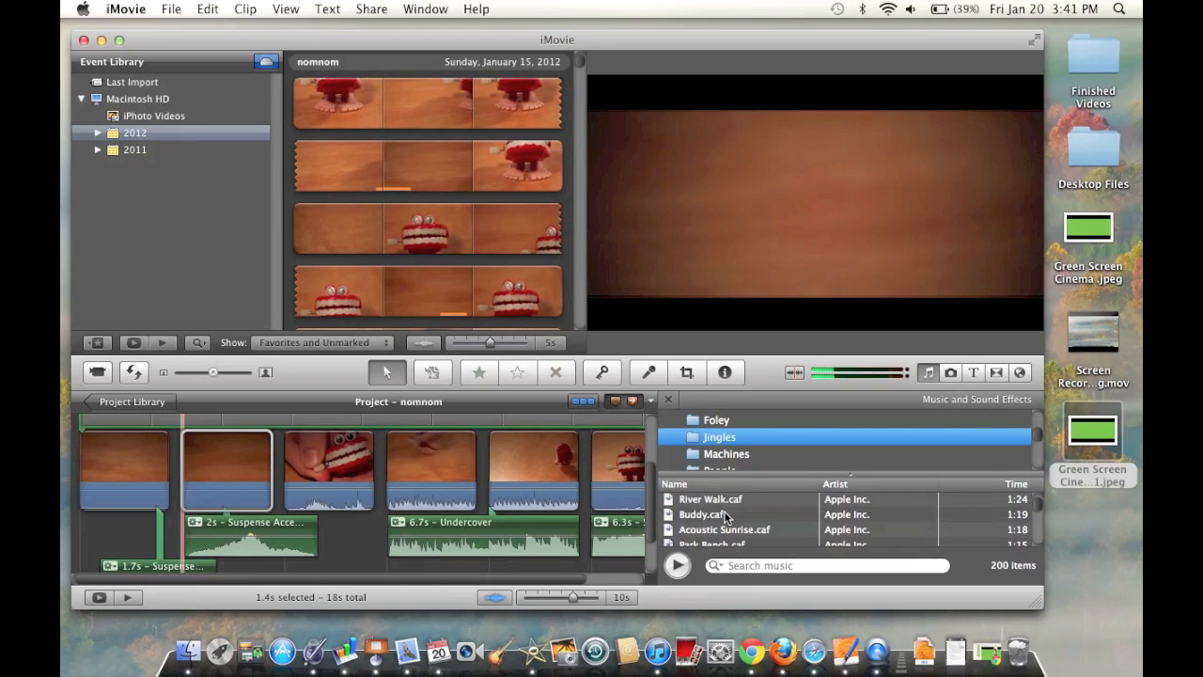
pyautogui.scroll(-3)
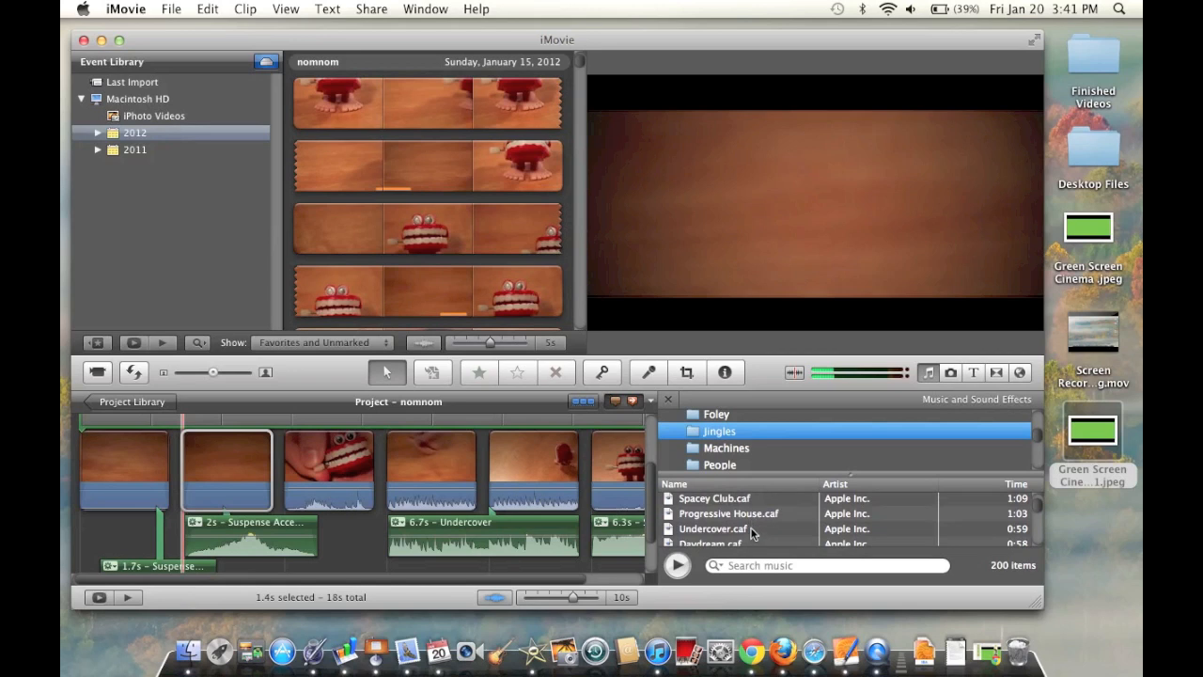
pyautogui.click(712, 529)
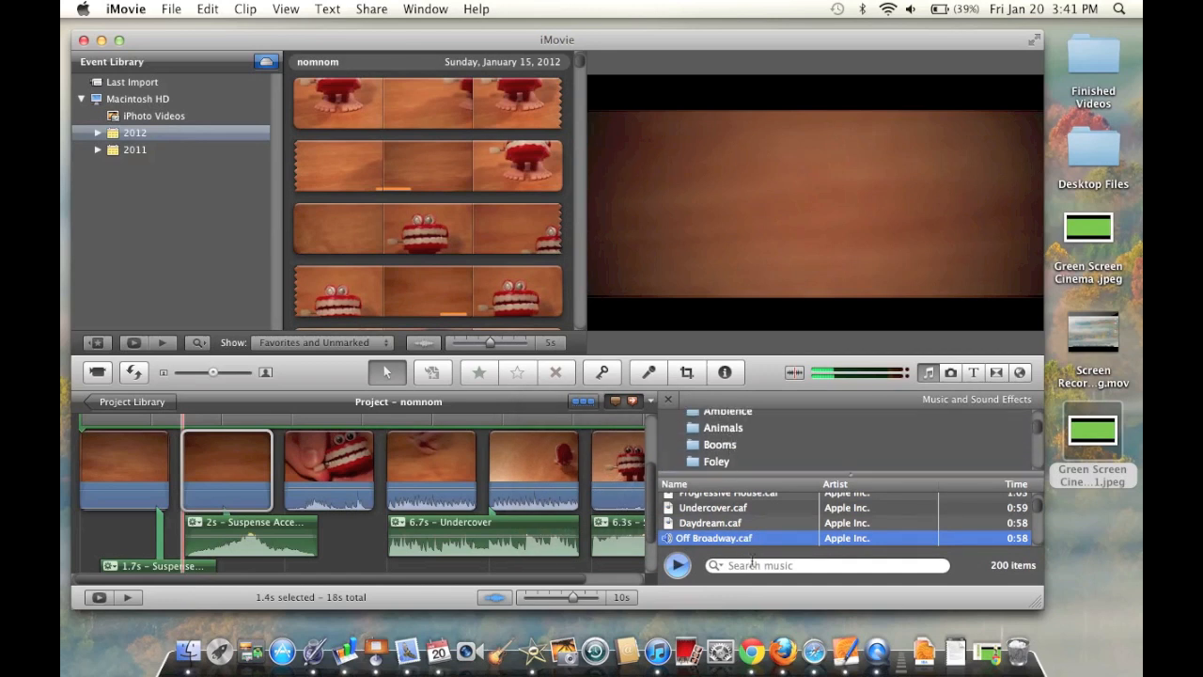
# Step: Search the music library for 'suspense', then close the sound browser
pyautogui.write('suspense')
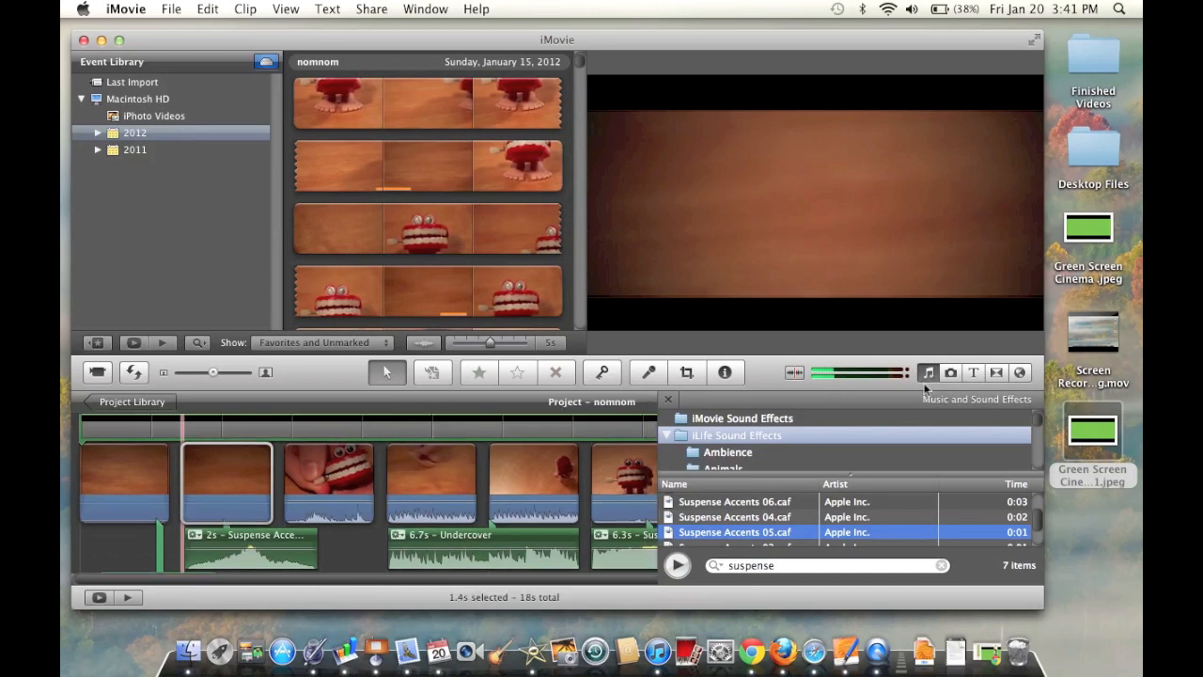
pyautogui.click(667, 399)
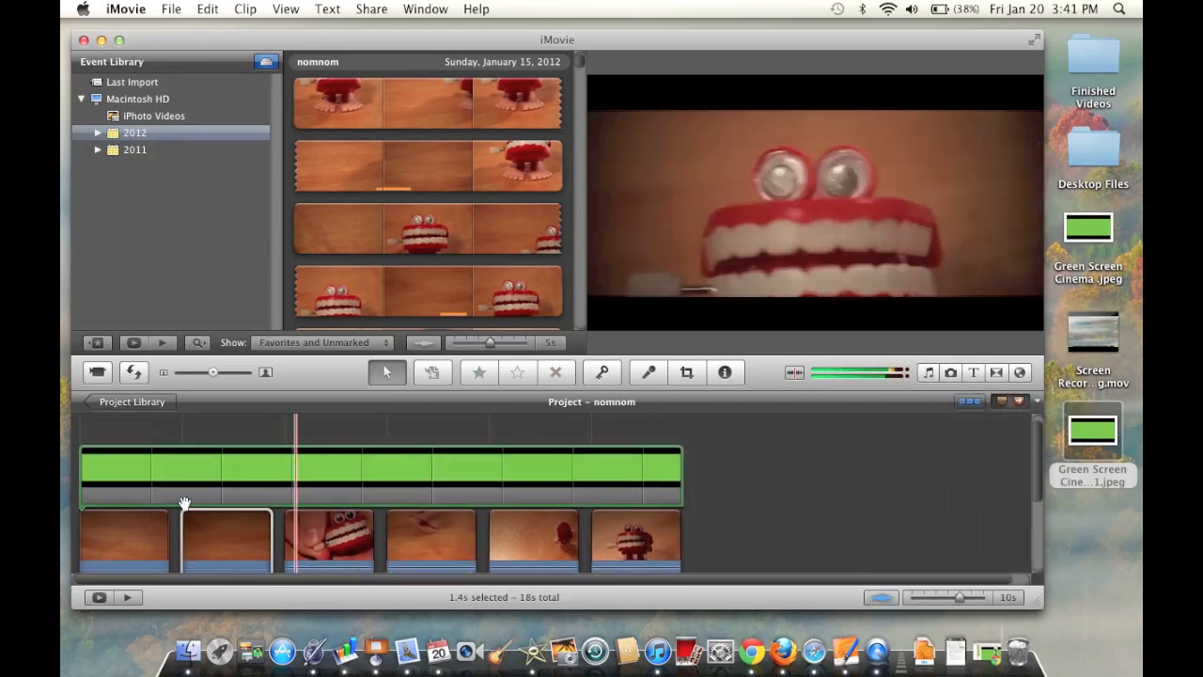